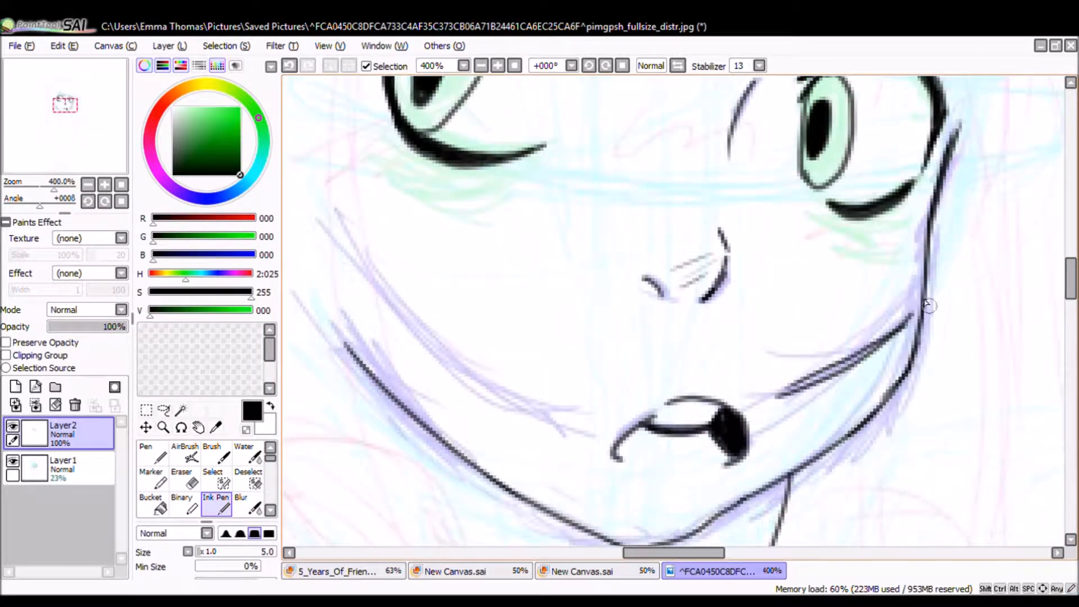
- Ink the girl's face, sleeves and sweater body over the sketch on a new layer
{"action": "left_click", "coordinate": [481, 65]}
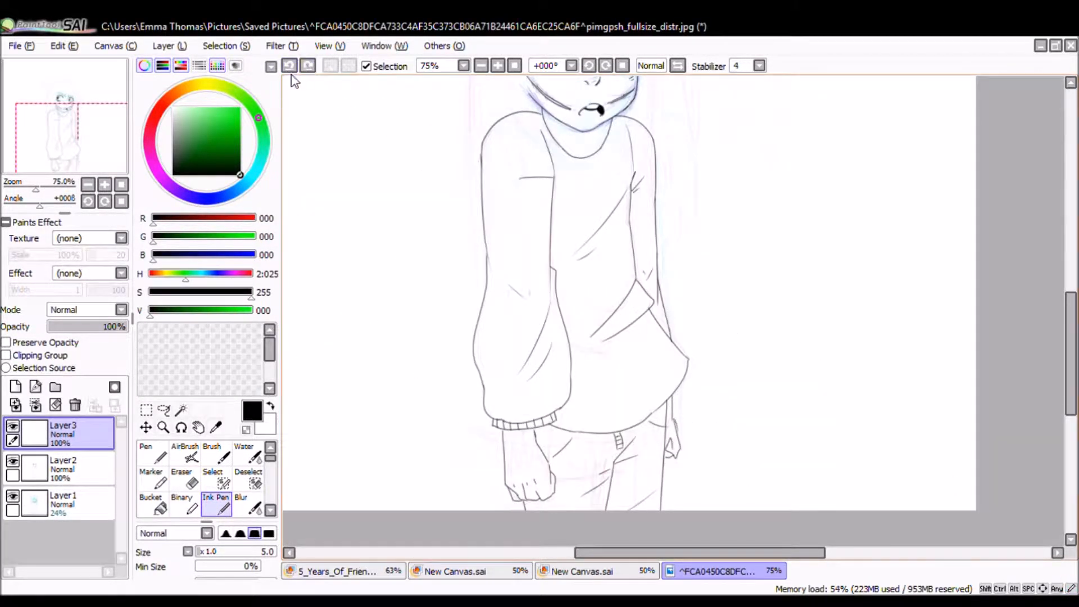
- Ink the flower crown, long hair and sweater lettering to complete the line art
{"action": "left_click", "coordinate": [495, 66]}
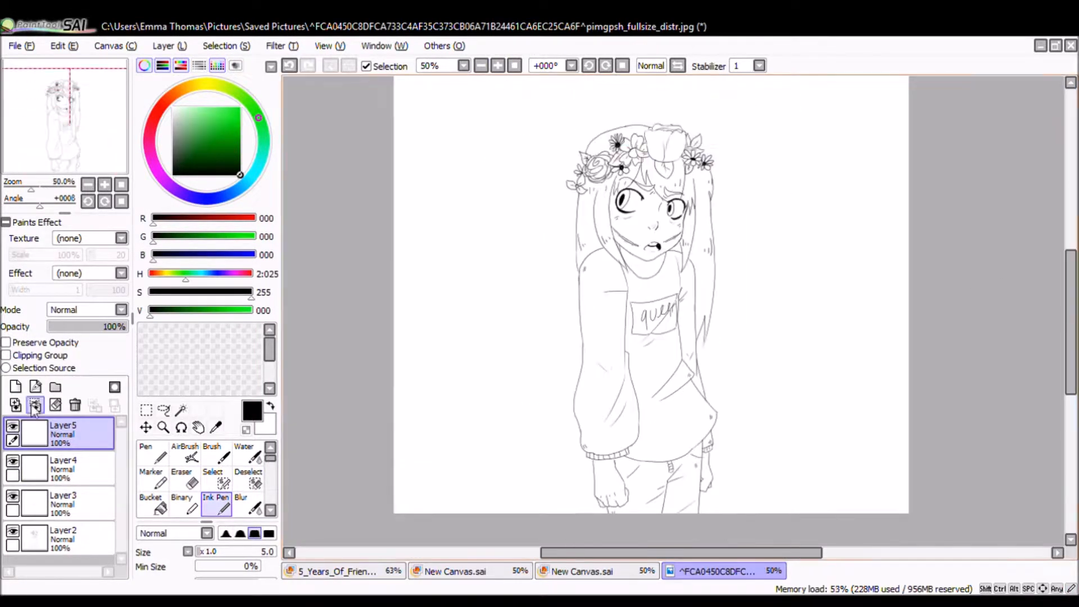
{"action": "left_click", "coordinate": [713, 571]}
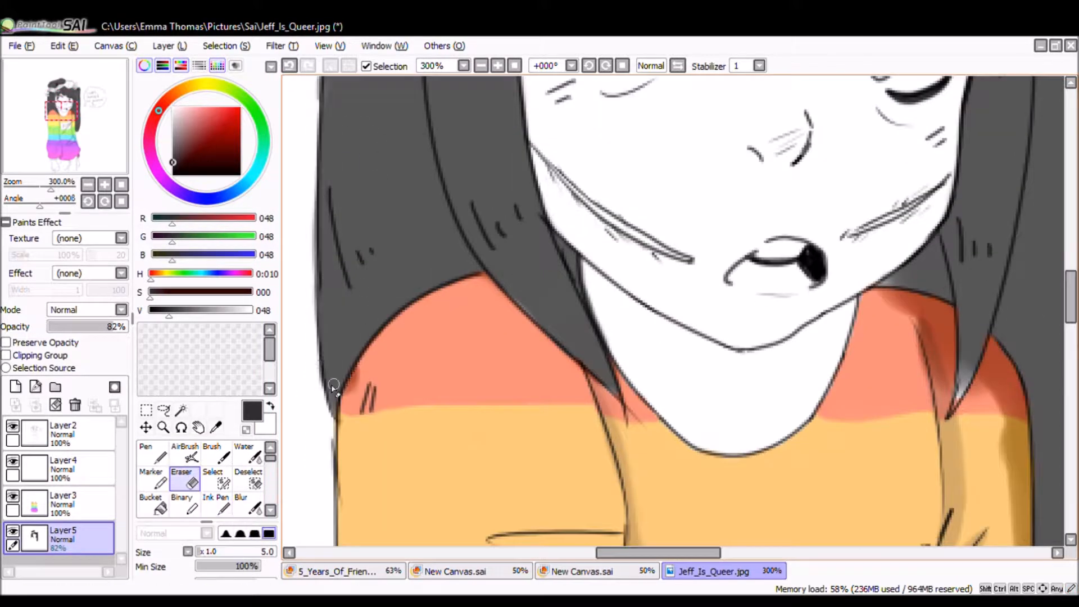
- Fill the hair dark grey and paint orange and yellow sweater stripes, cleaning the edges
{"action": "scroll", "scroll_direction": "down", "scroll_amount": 3}
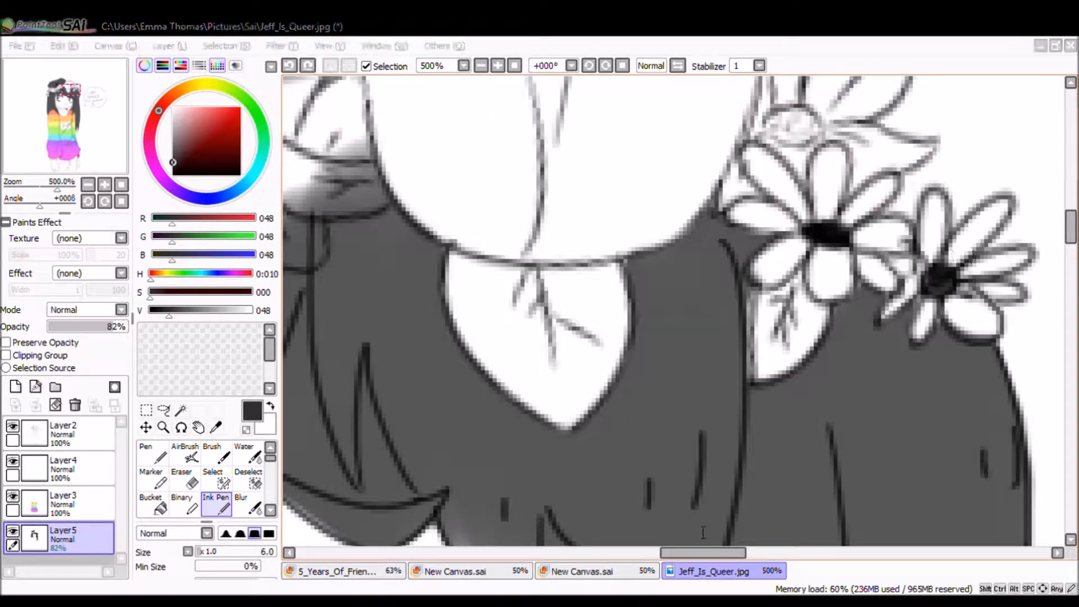
- Paint the irises bright blue on Layer6 and add white eye highlights
{"action": "left_click", "coordinate": [181, 479]}
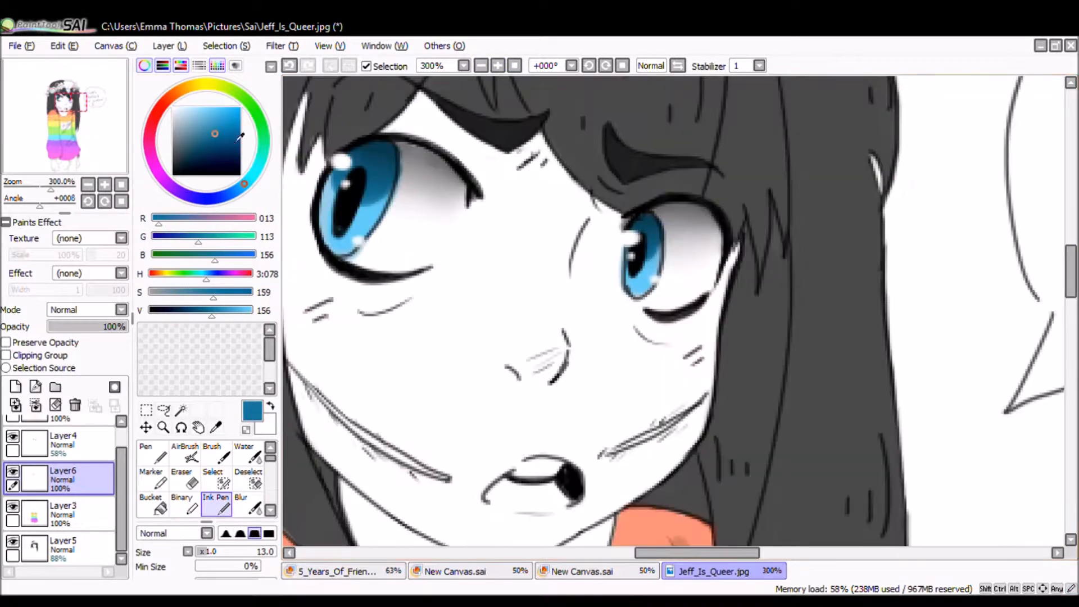
- Shade under the chin and around the face with a pale pink
{"action": "left_click", "coordinate": [173, 108]}
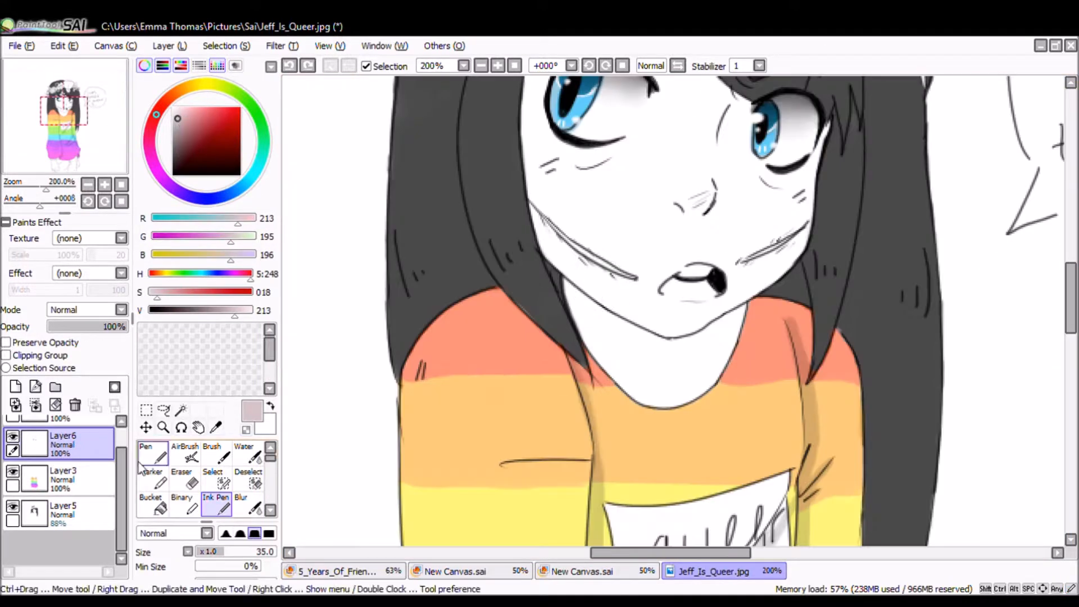
- Paint the crown's rose orange and the other flowers yellow and purple on Layers 7–12
{"action": "left_click", "coordinate": [15, 386]}
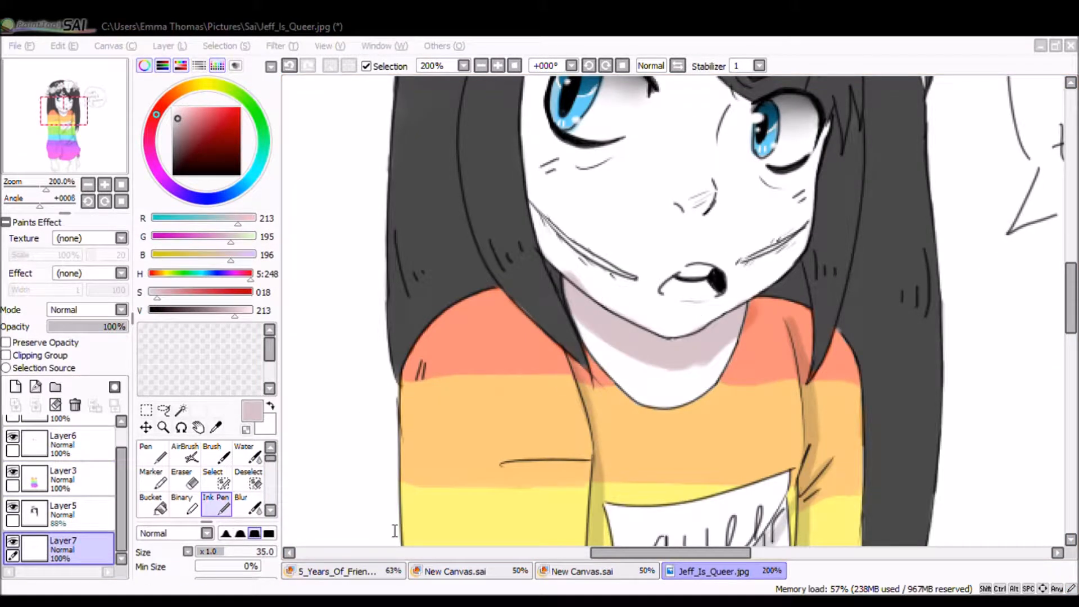
{"action": "left_click", "coordinate": [181, 482]}
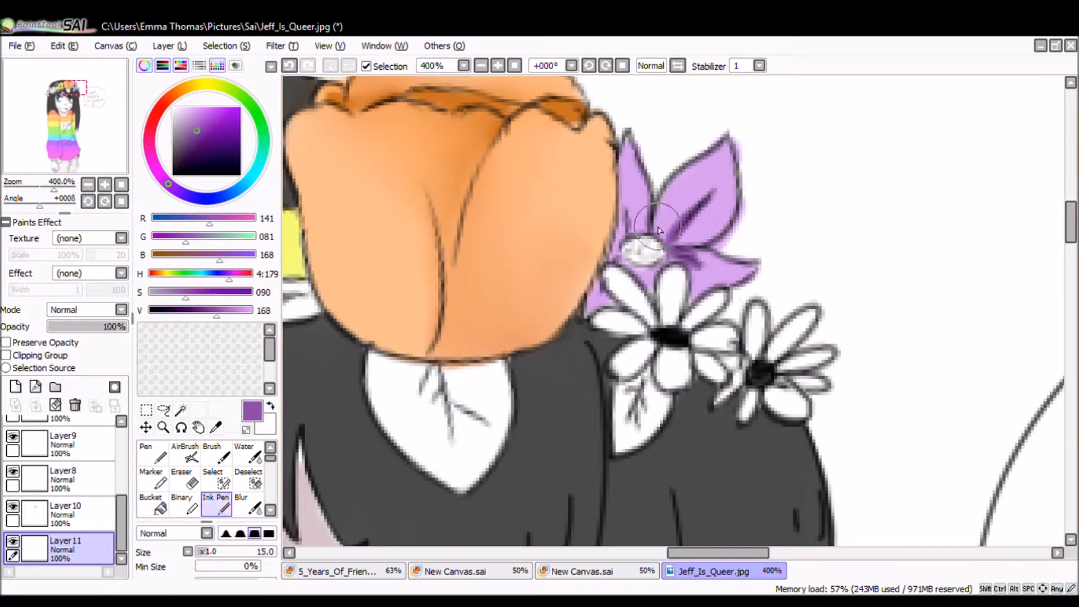
- Zoom out to check the whole coloured drawing, then back in on the upper body
{"action": "left_click", "coordinate": [481, 65]}
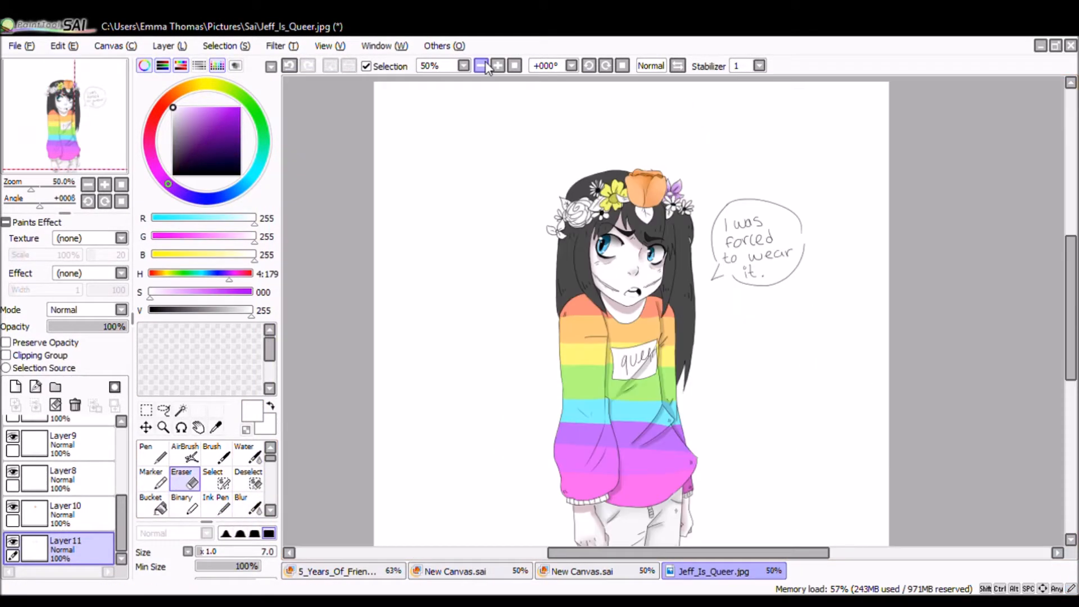
{"action": "left_click", "coordinate": [498, 65]}
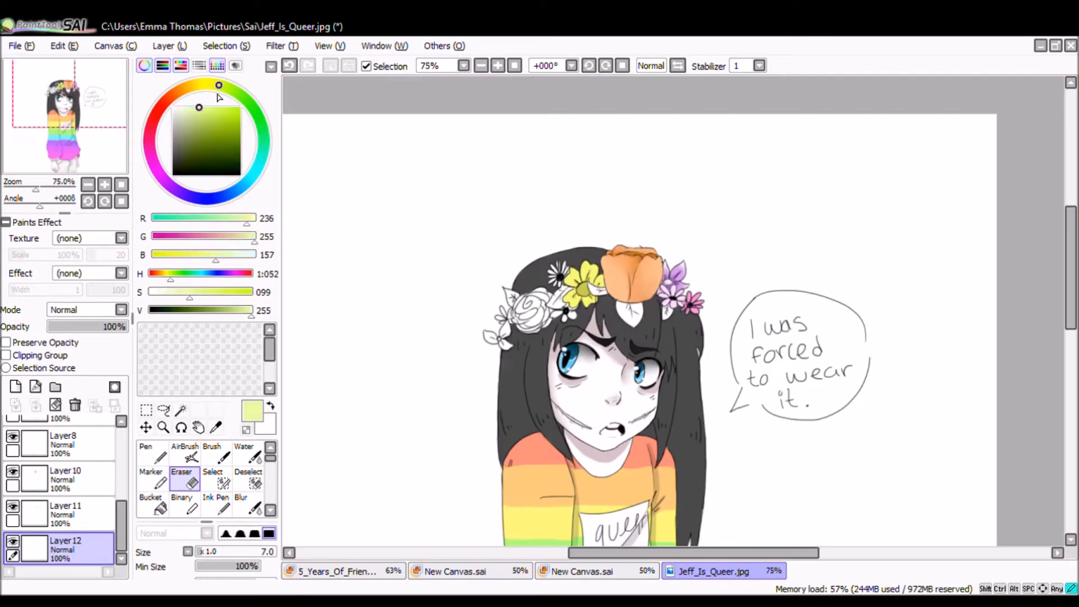